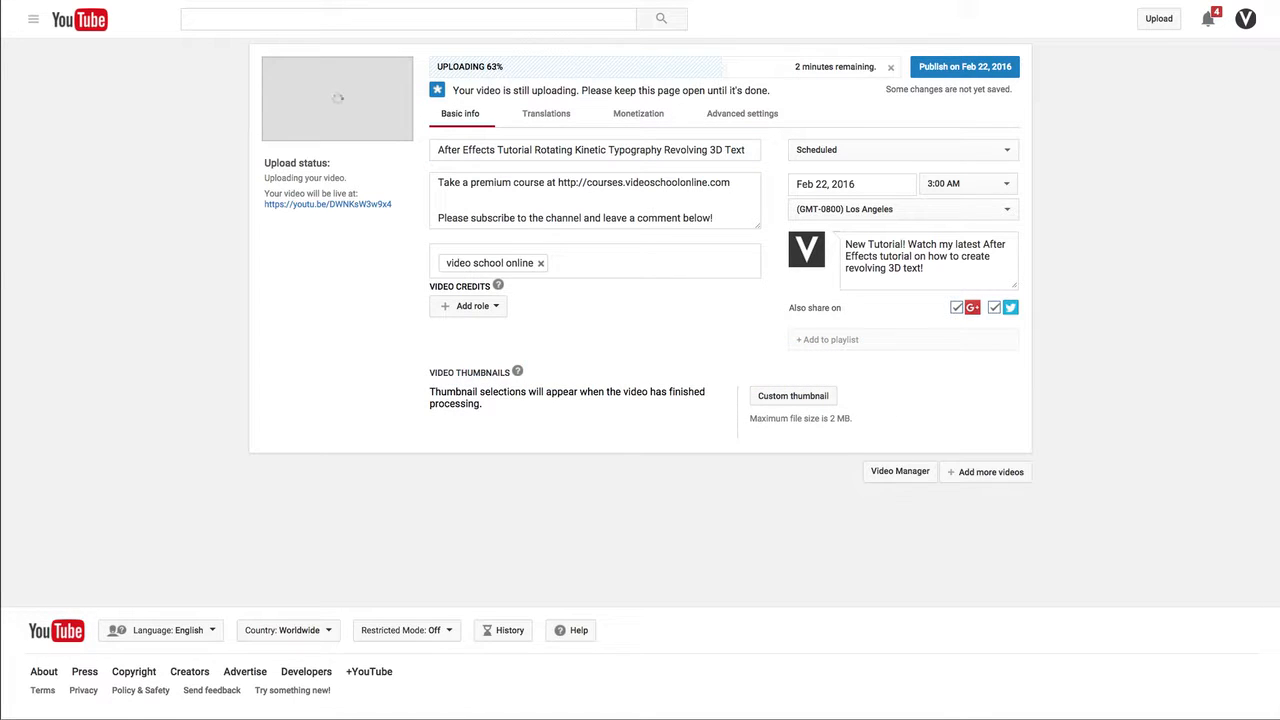
Bring up the Finder folder holding the Rotating Kinetic Typography tutorial video.
{"action": "left_click", "coordinate": [590, 148]}
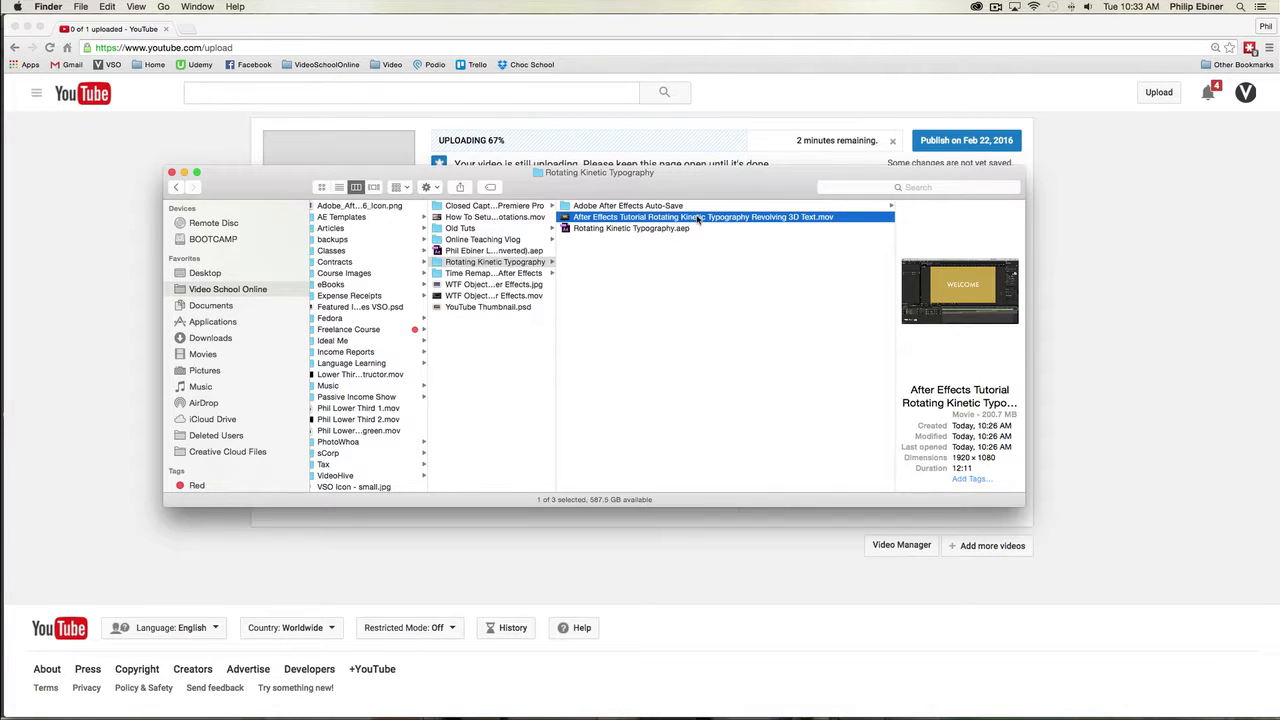
{"action": "mouse_move", "coordinate": [816, 204]}
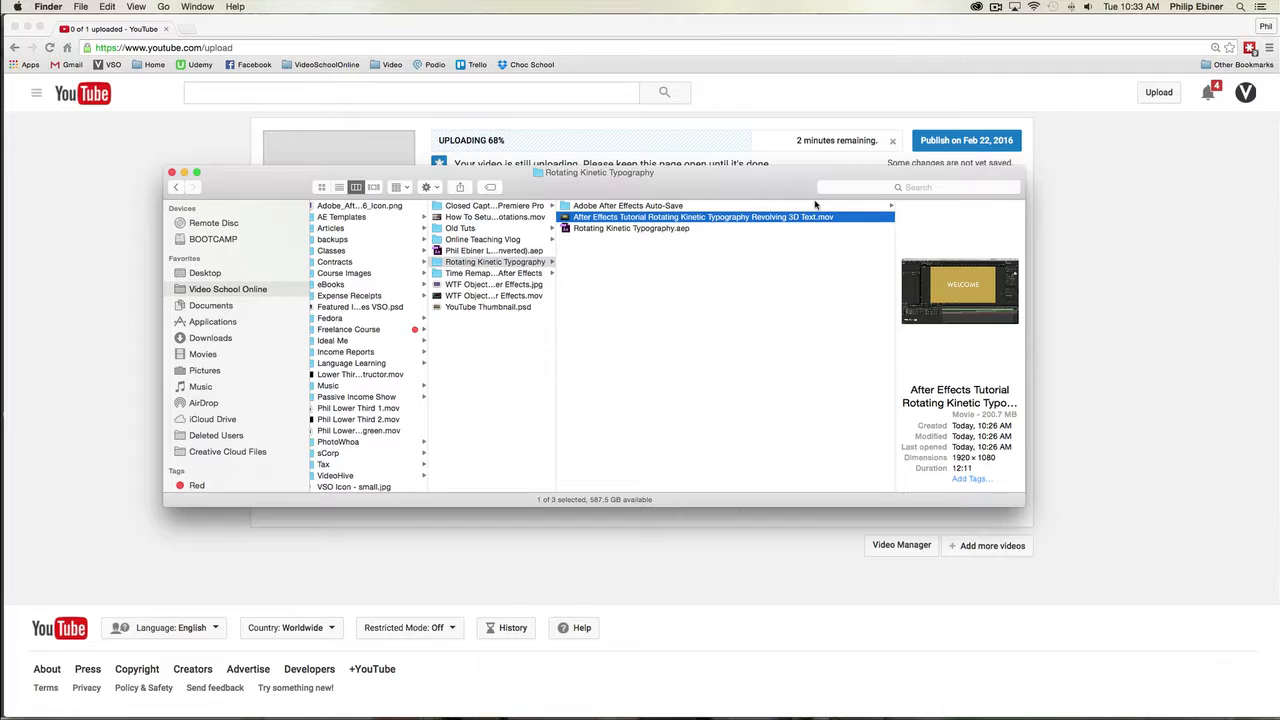
{"action": "mouse_move", "coordinate": [744, 216]}
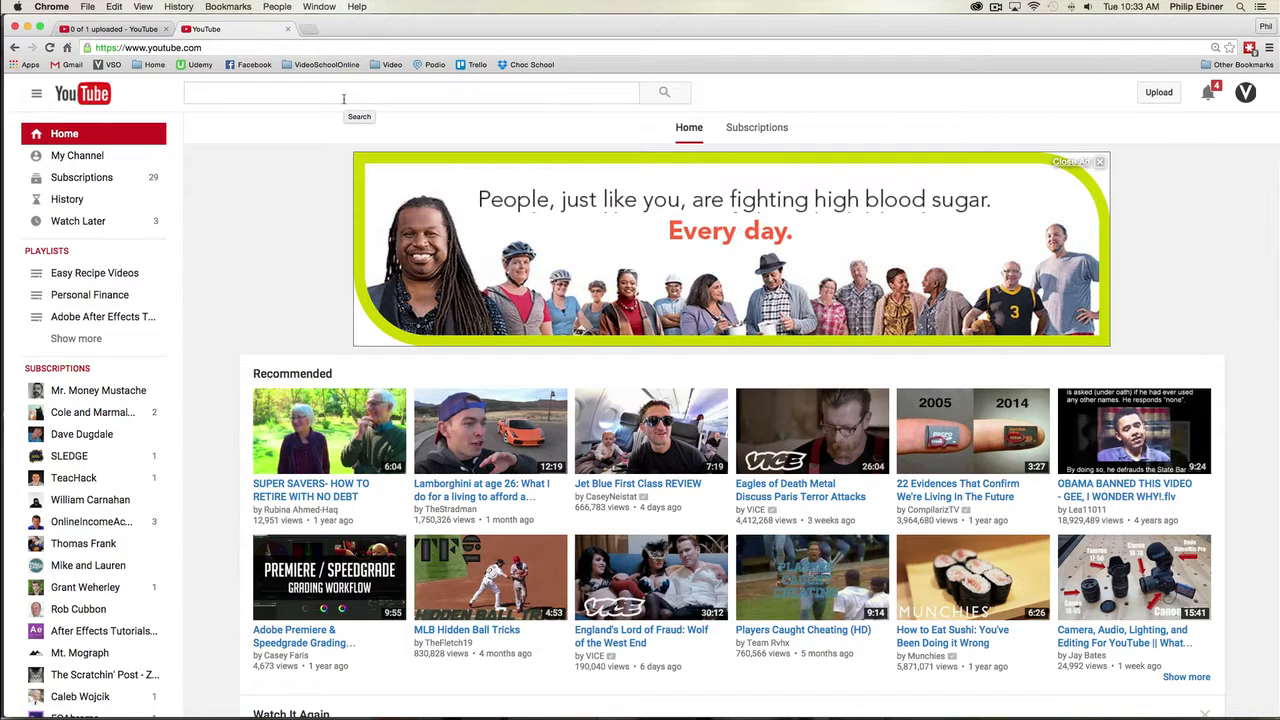
Search YouTube for 'rotating text after effects'.
{"action": "type", "text": "3"}
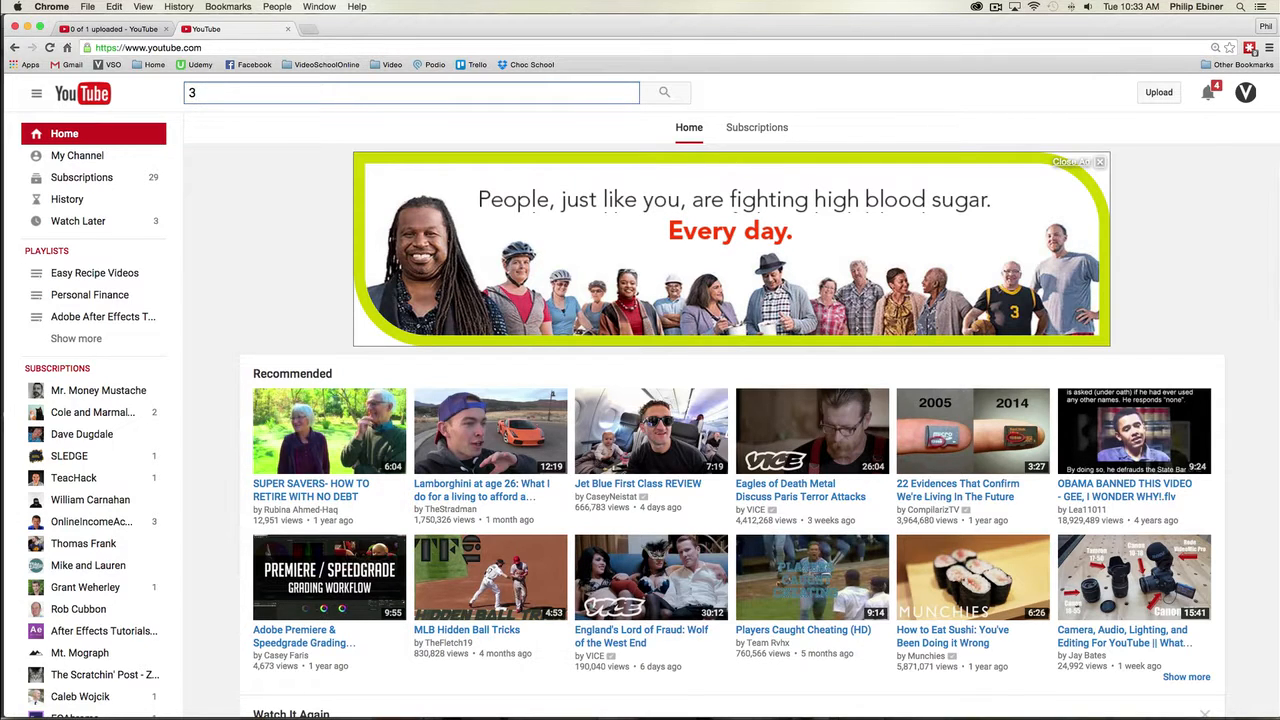
{"action": "type", "text": "d"}
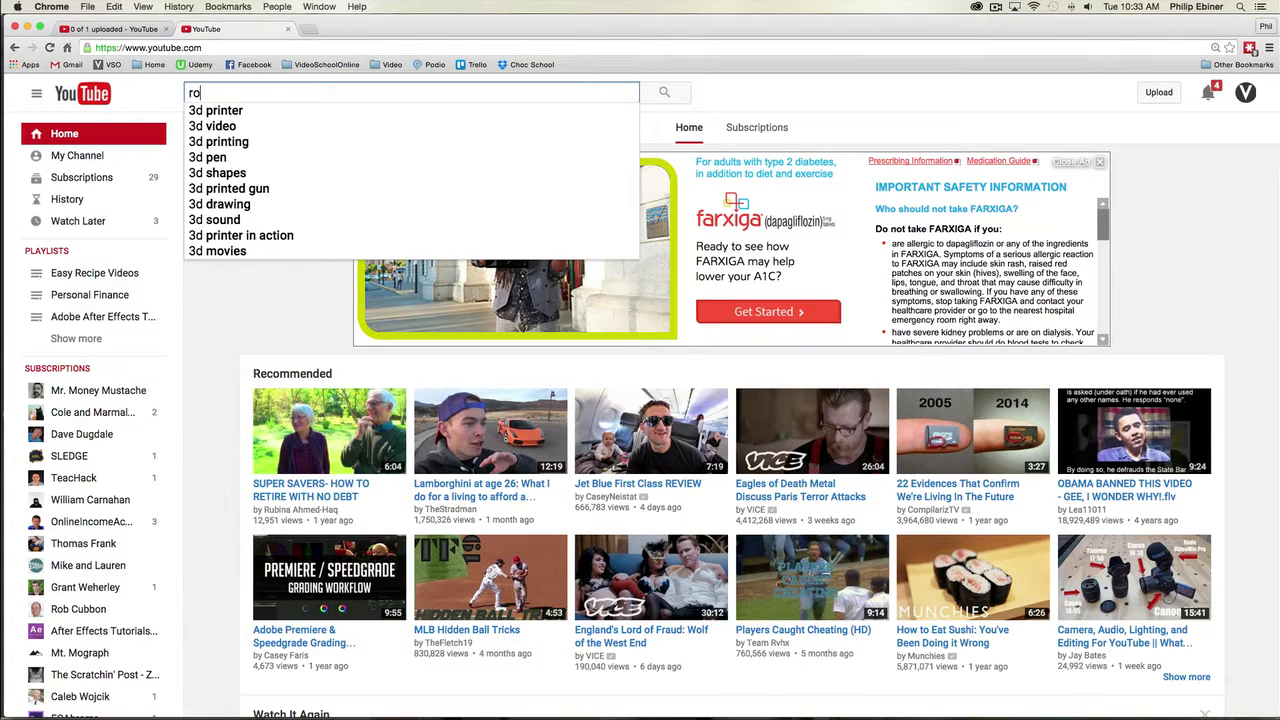
{"action": "type", "text": "rotating text after effects"}
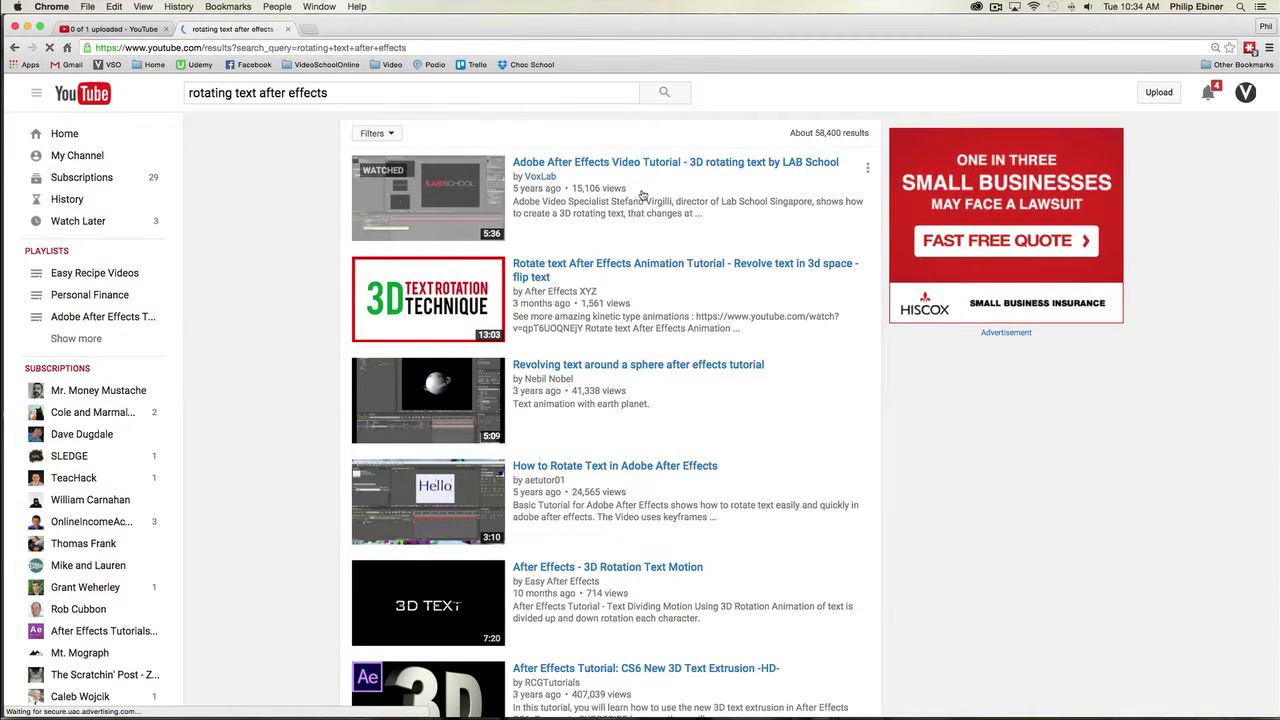
{"action": "scroll", "scroll_direction": "down", "scroll_amount": 3}
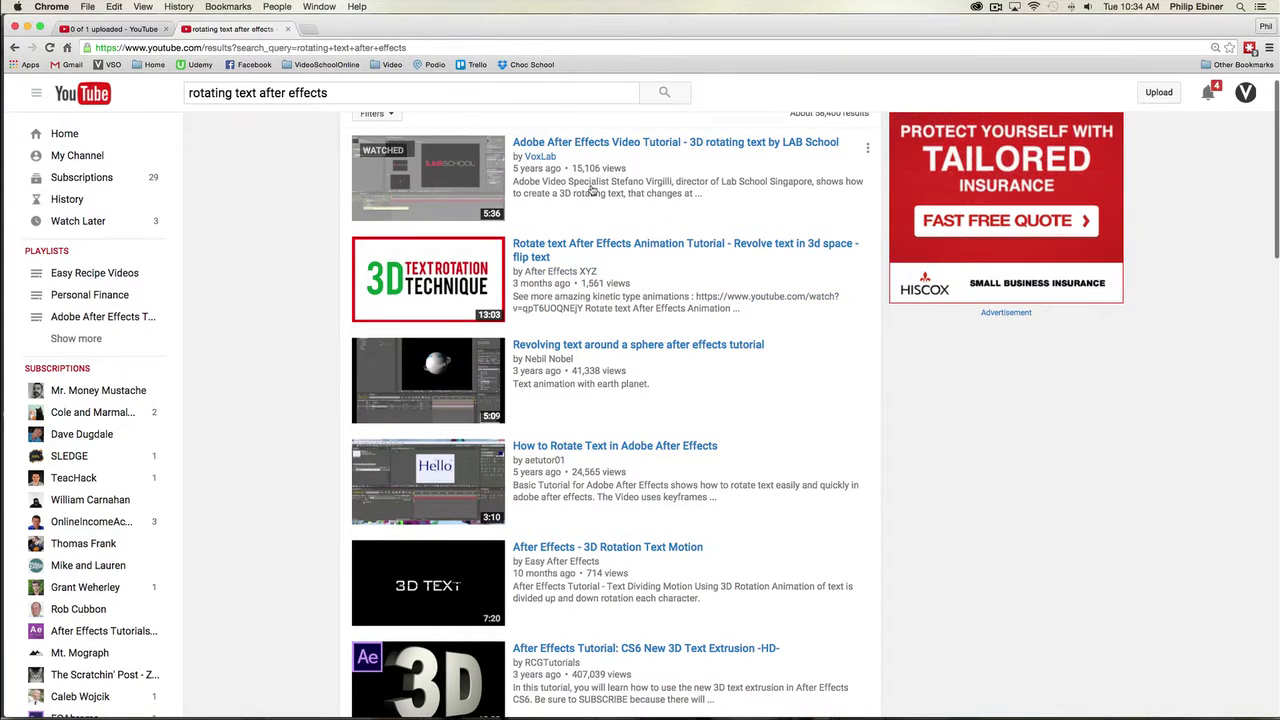
{"action": "mouse_move", "coordinate": [538, 256]}
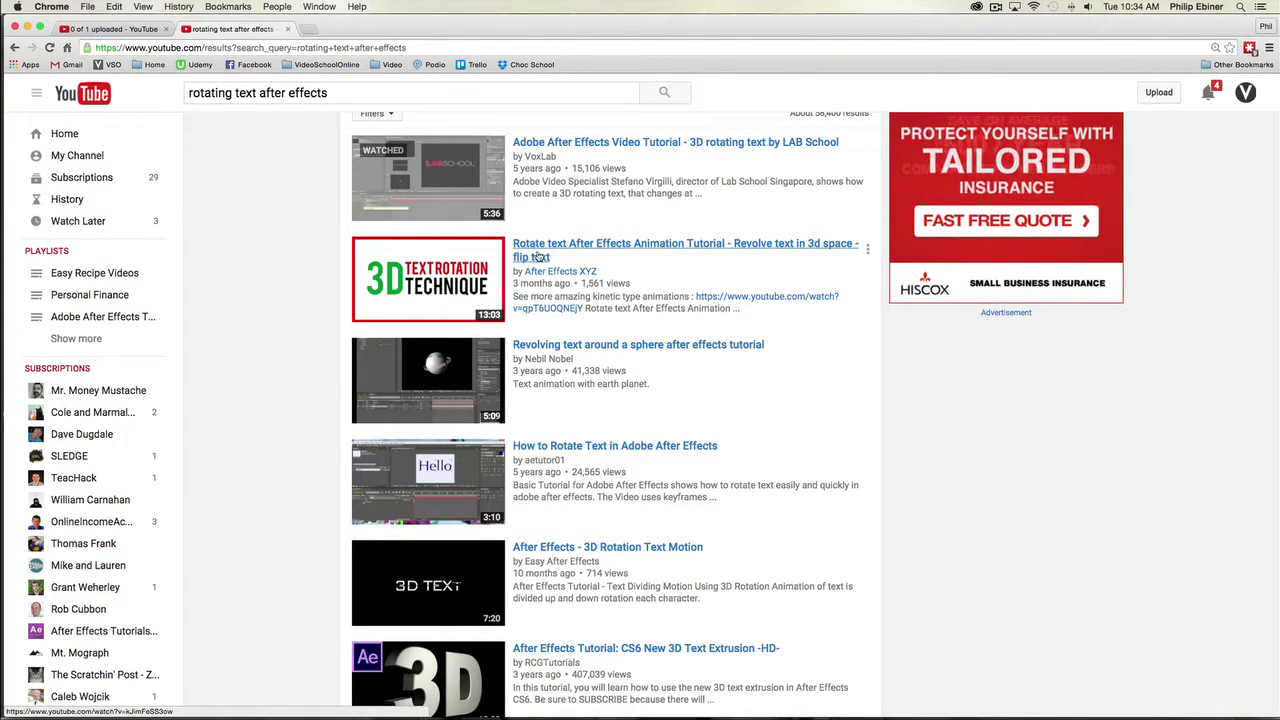
{"action": "mouse_move", "coordinate": [646, 254]}
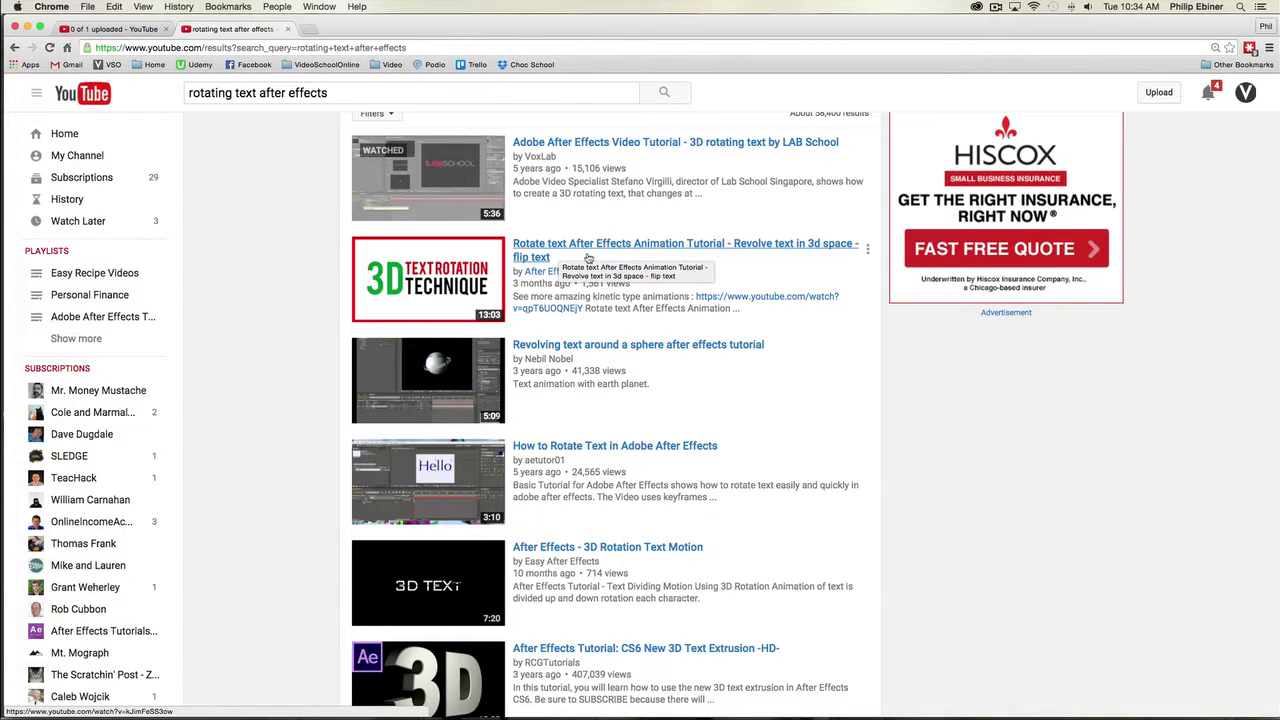
{"action": "mouse_move", "coordinate": [656, 238]}
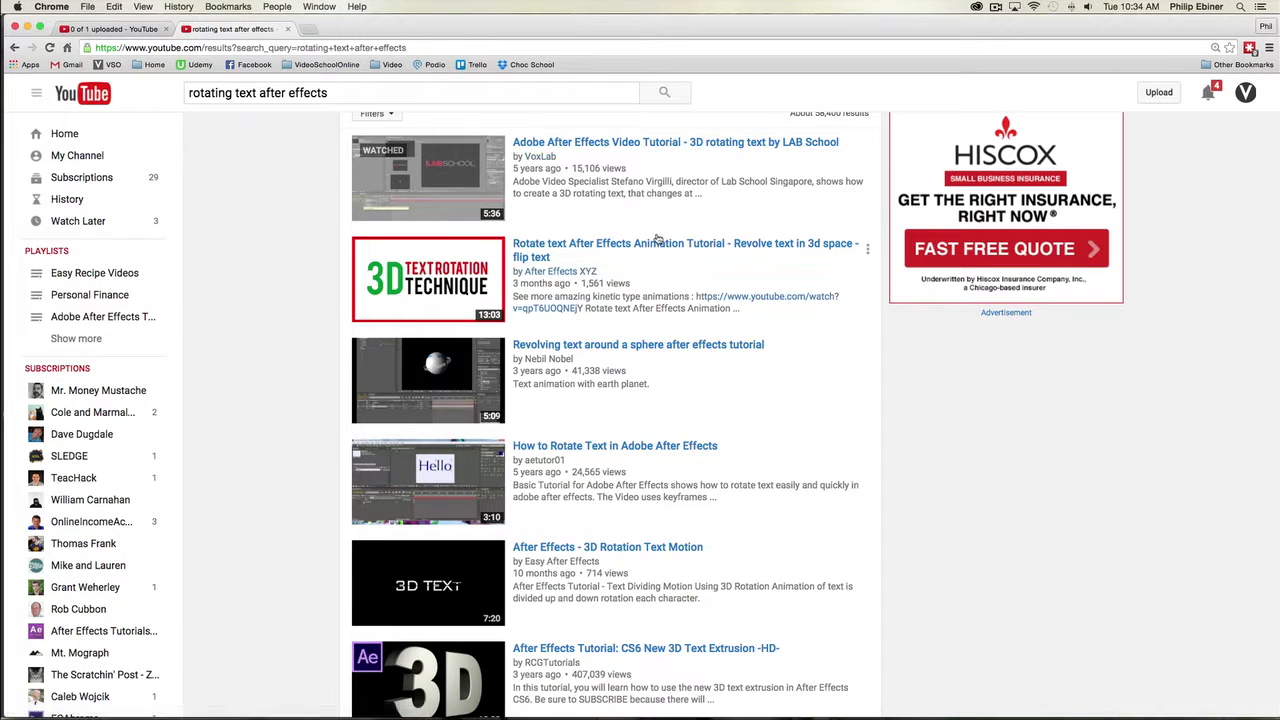
{"action": "mouse_move", "coordinate": [540, 294]}
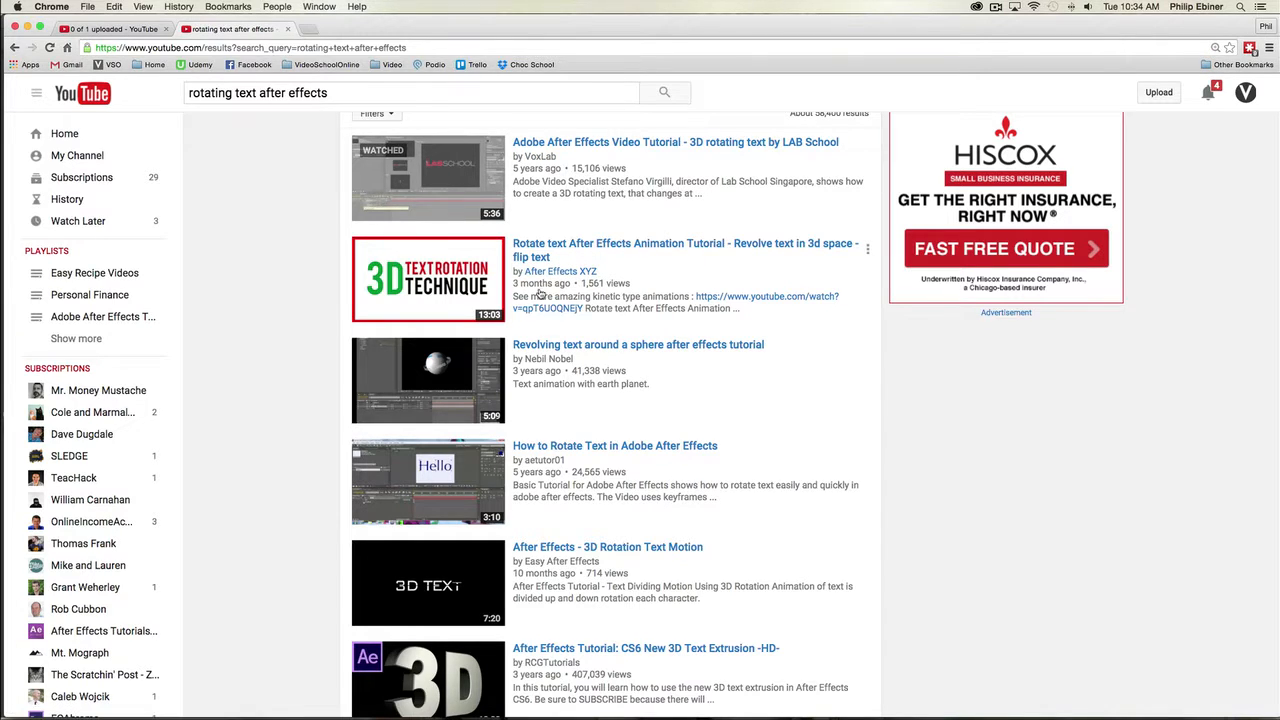
{"action": "scroll", "scroll_direction": "down", "scroll_amount": 3}
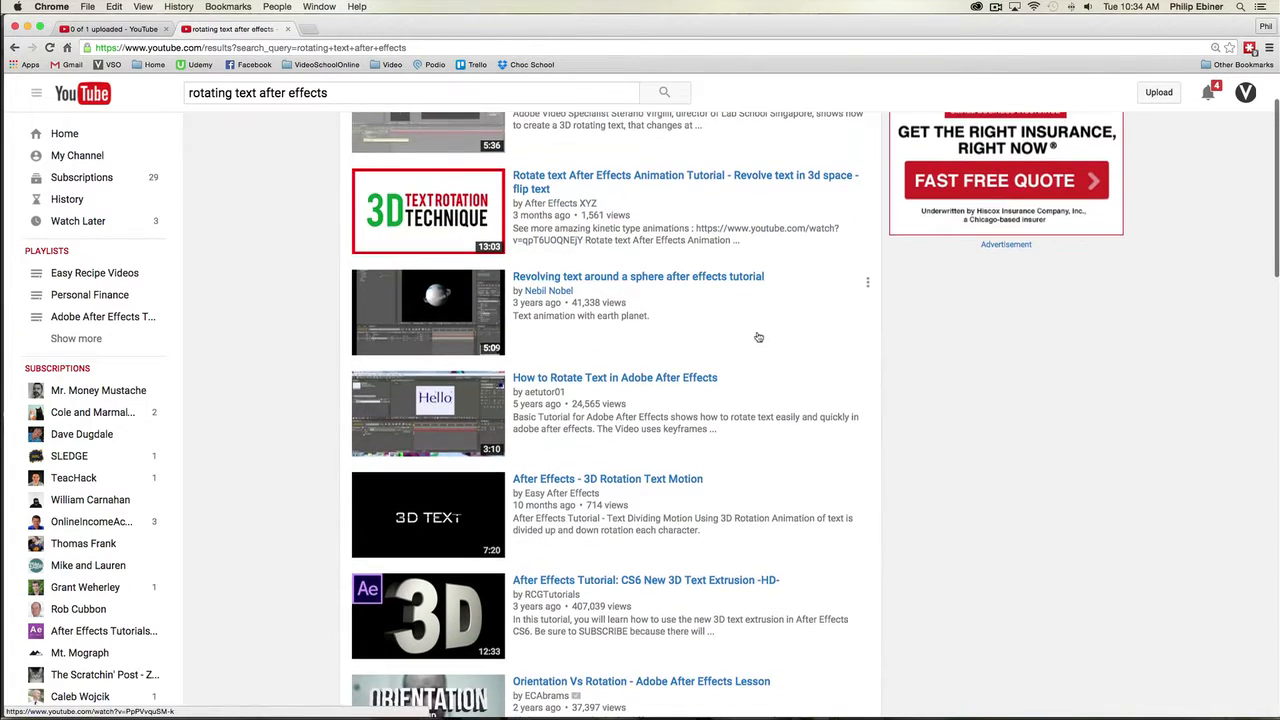
{"action": "left_click", "coordinate": [638, 276]}
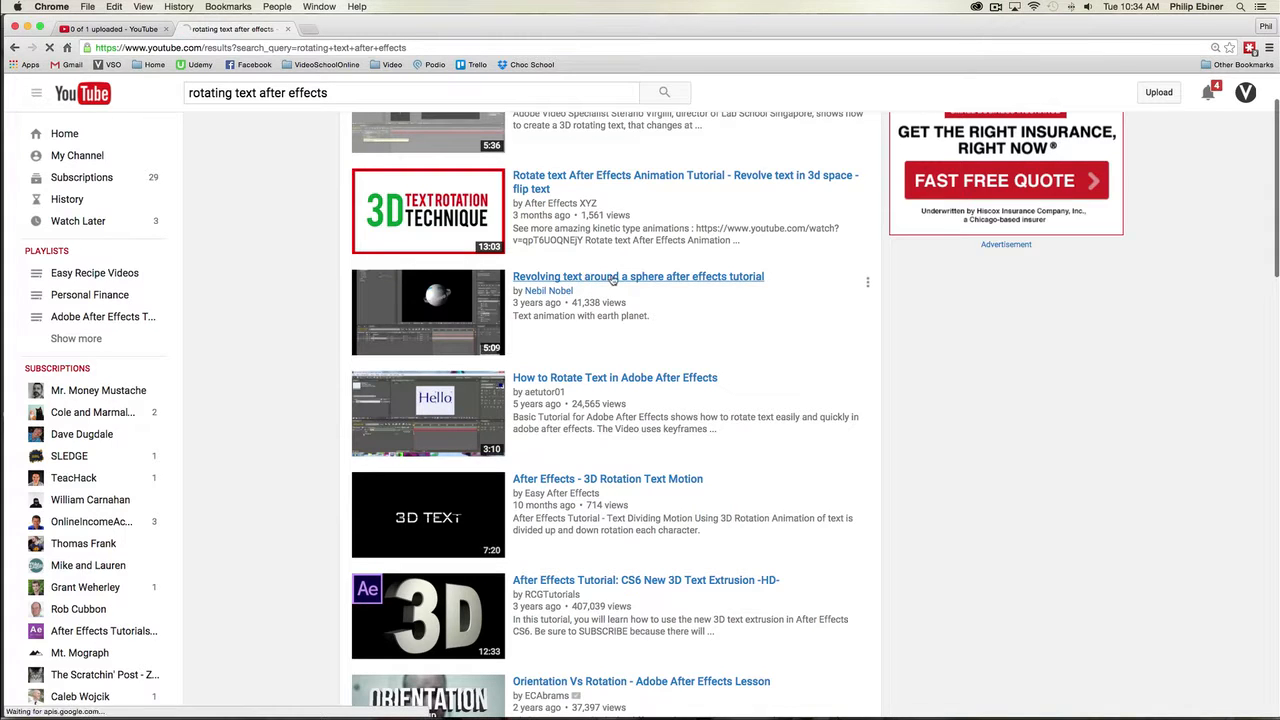
{"action": "scroll", "scroll_direction": "down", "scroll_amount": 3}
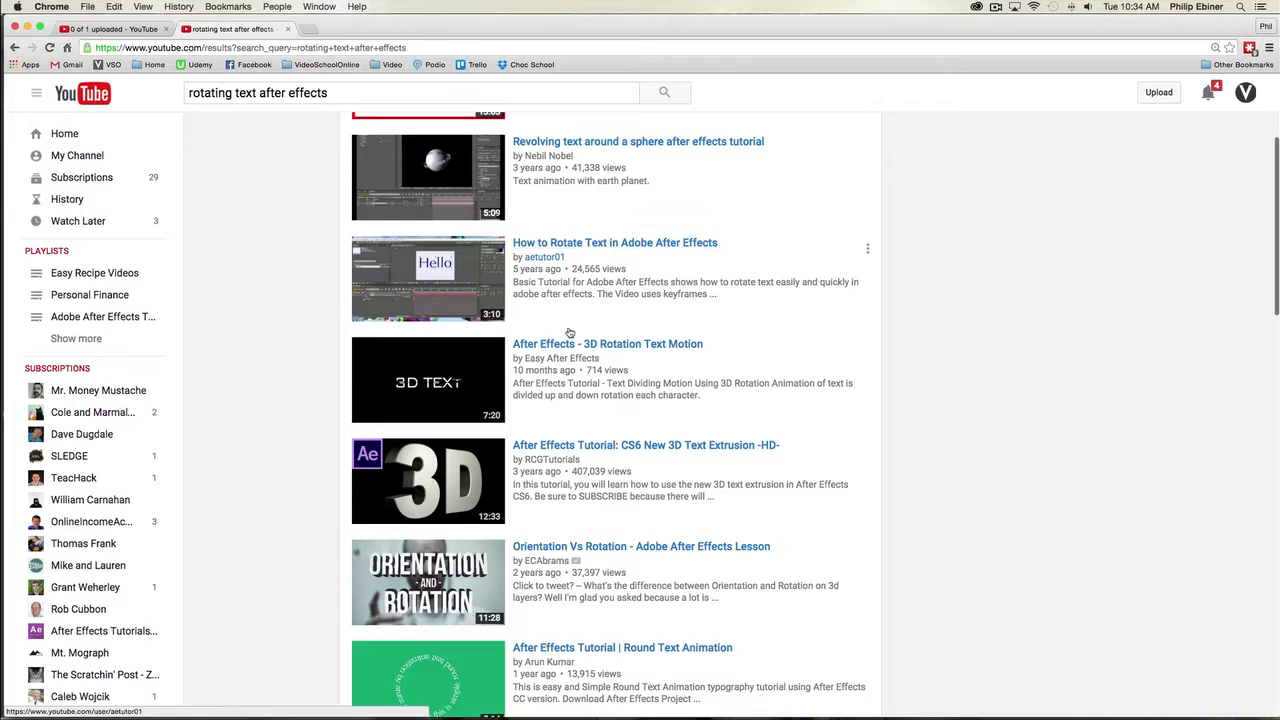
{"action": "scroll", "scroll_direction": "down", "scroll_amount": 3}
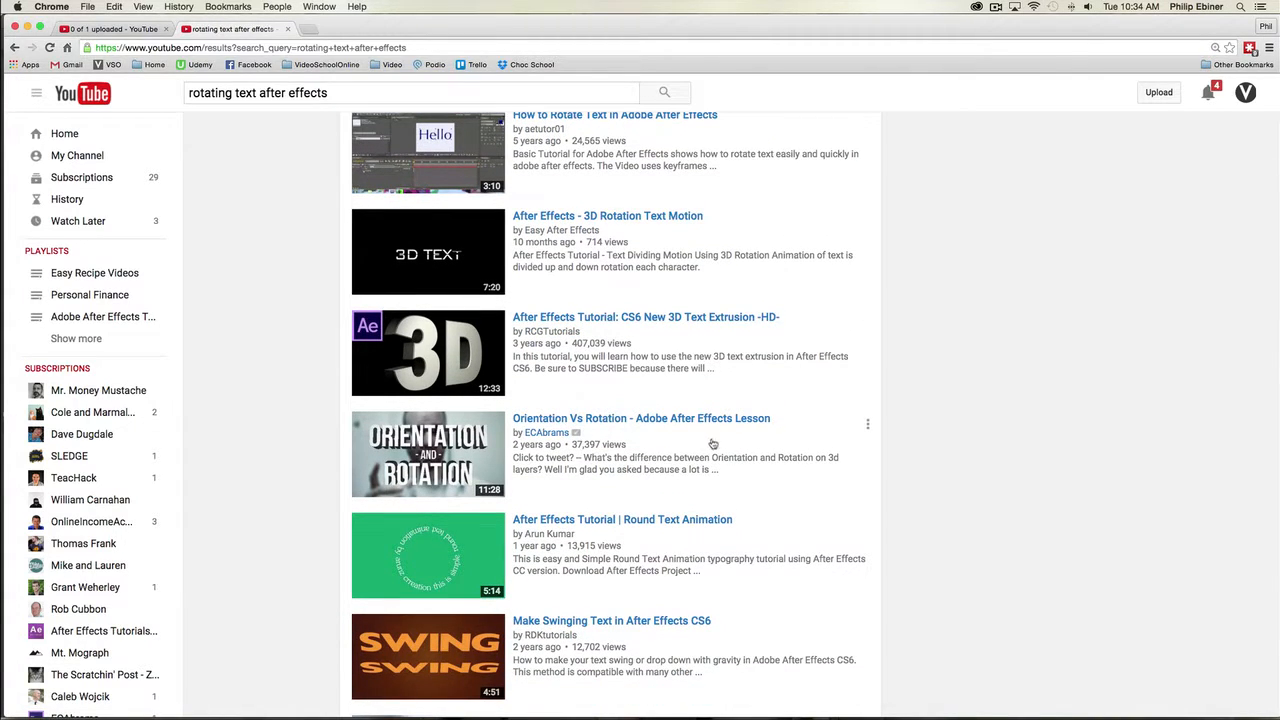
{"action": "scroll", "scroll_direction": "down", "scroll_amount": 3}
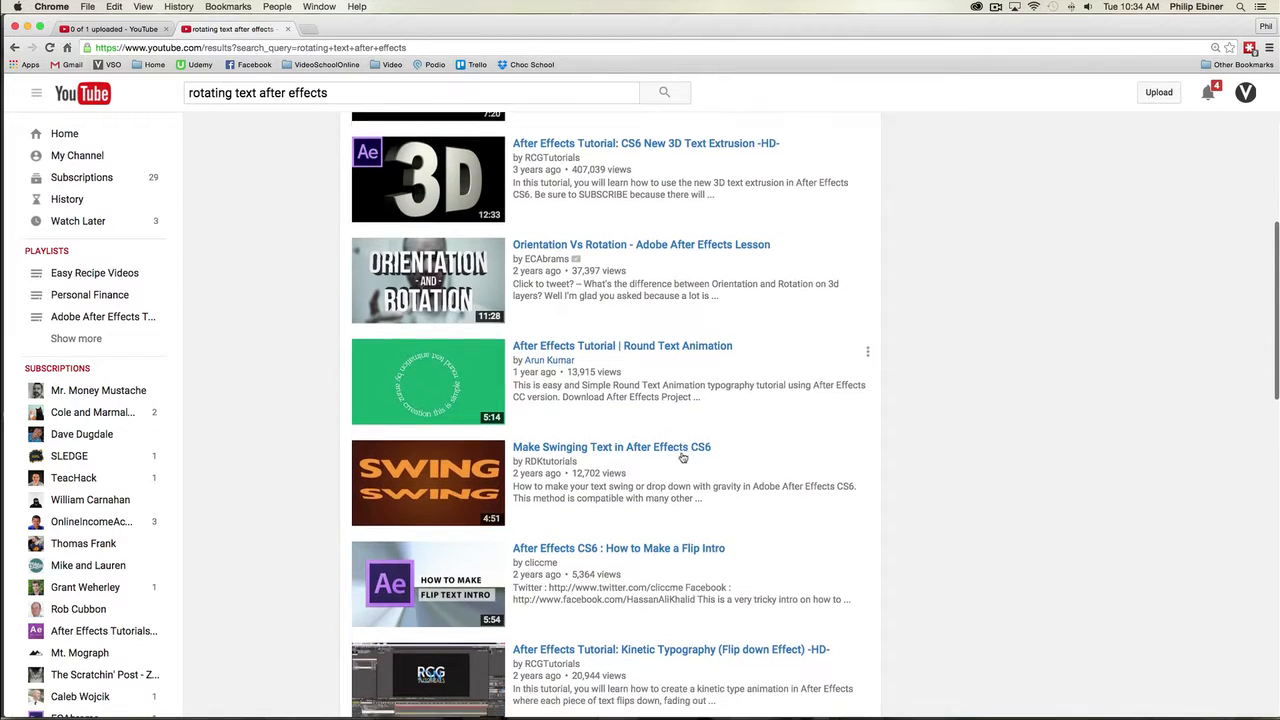
{"action": "scroll", "scroll_direction": "down", "scroll_amount": 3}
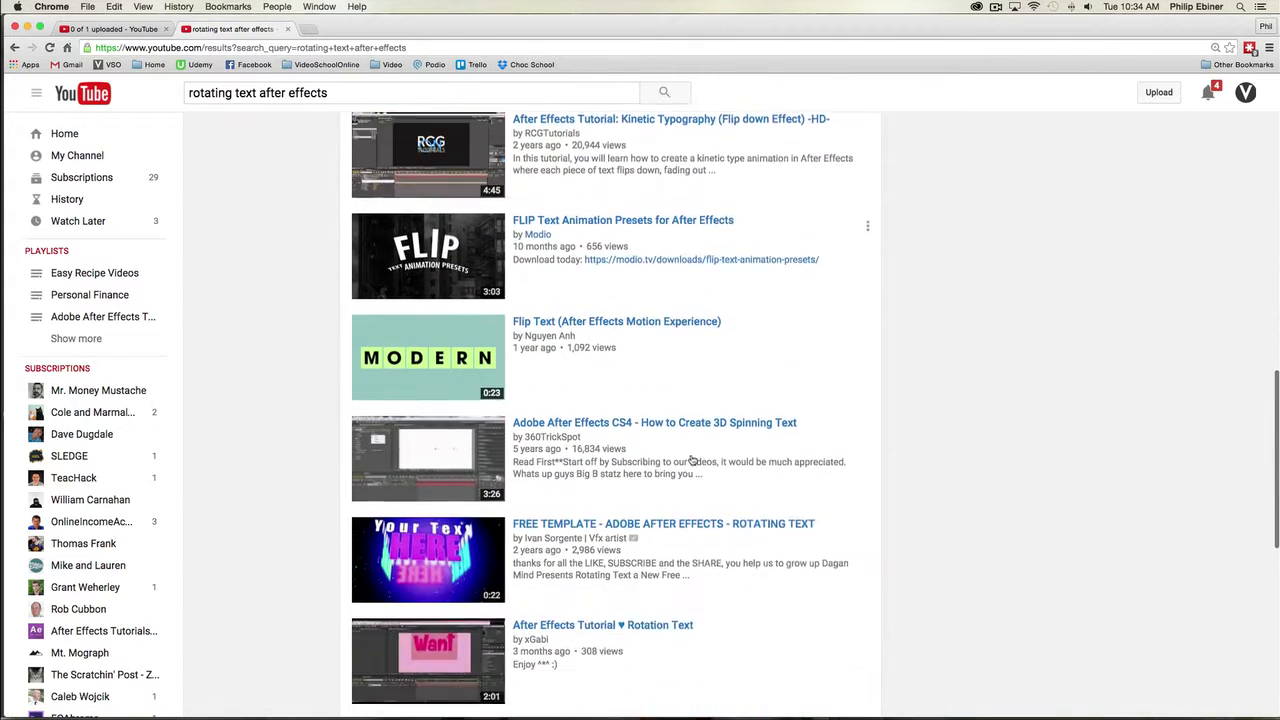
Scroll through the rotating text search results before returning to the upload details.
{"action": "scroll", "scroll_direction": "down", "scroll_amount": 3}
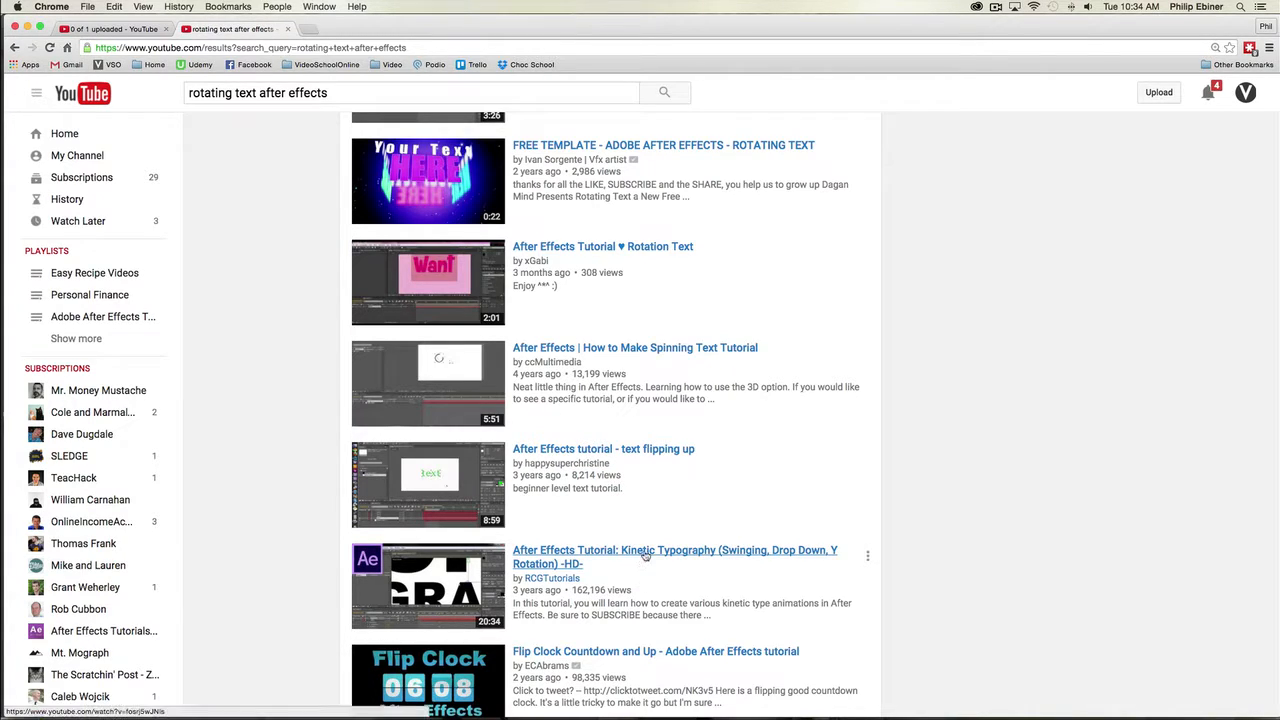
{"action": "mouse_move", "coordinate": [608, 560]}
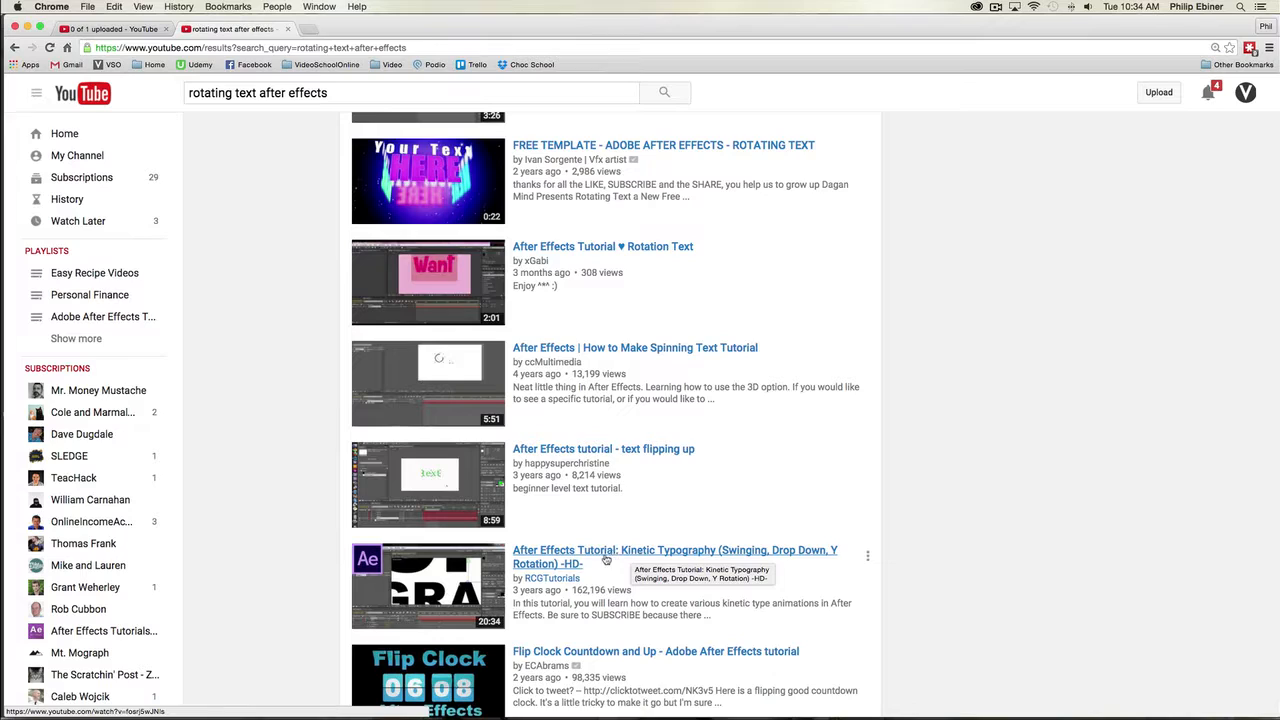
{"action": "mouse_move", "coordinate": [712, 556]}
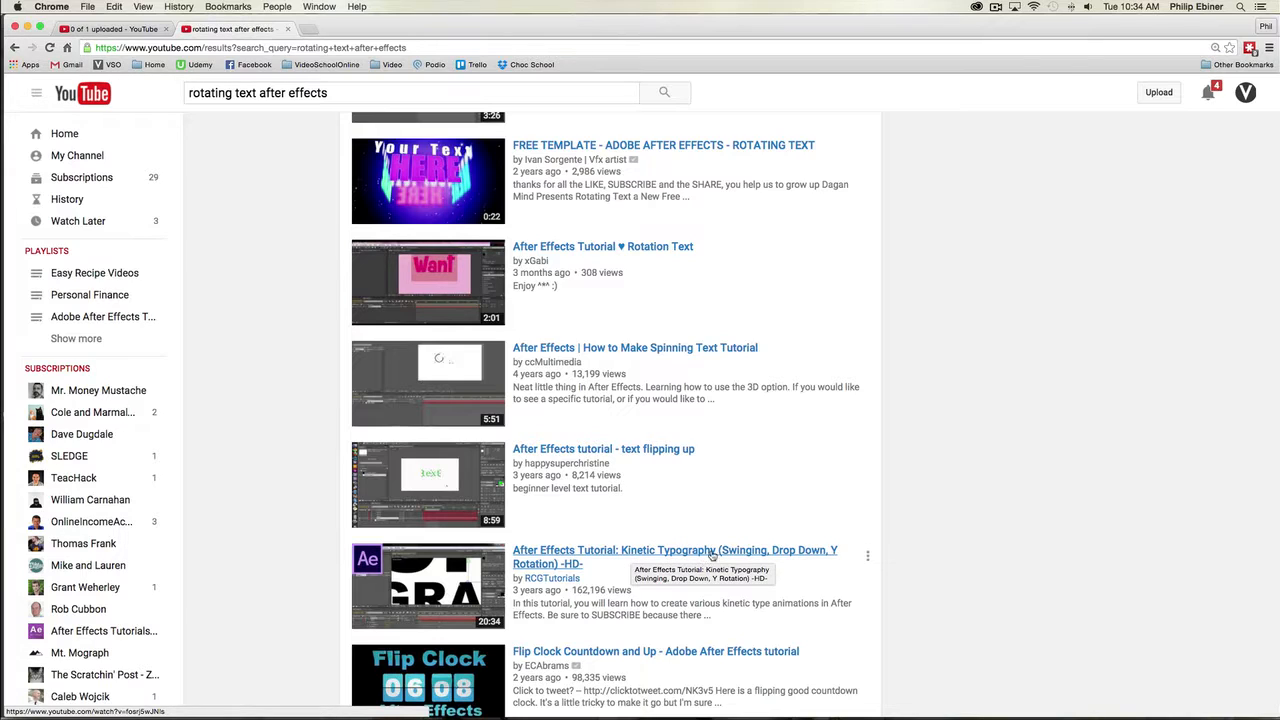
{"action": "mouse_move", "coordinate": [680, 556]}
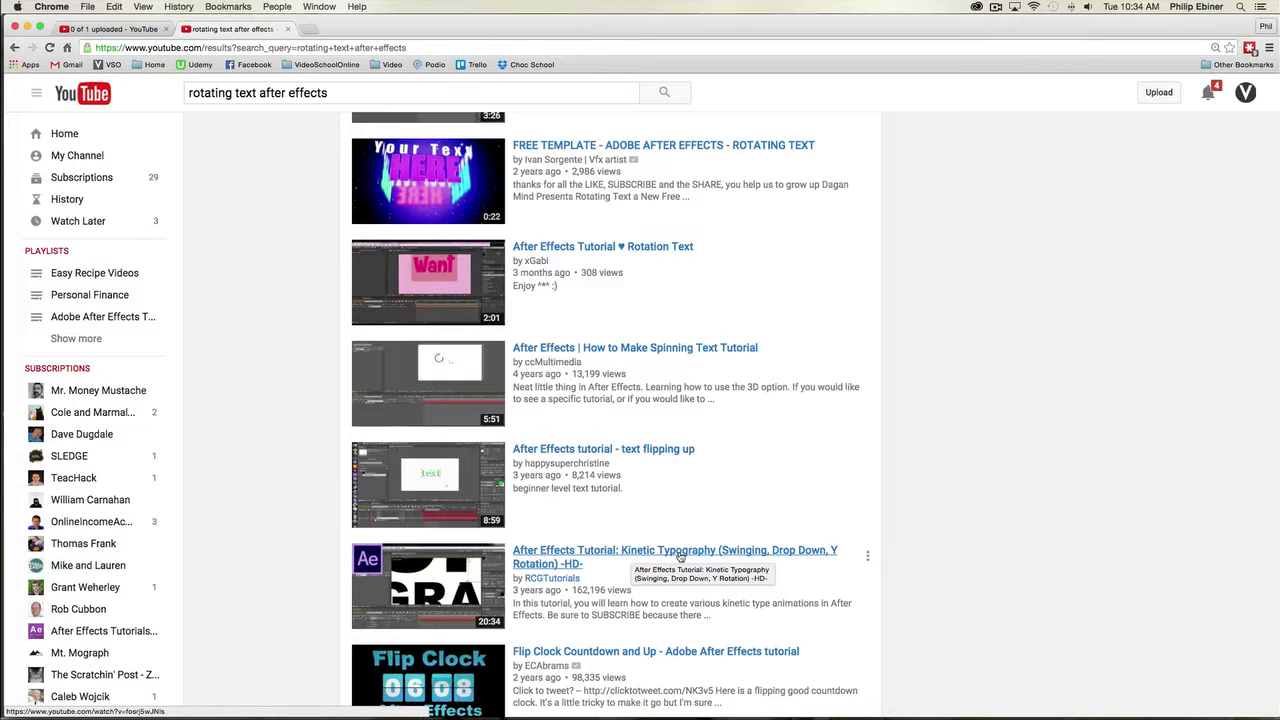
{"action": "mouse_move", "coordinate": [616, 556]}
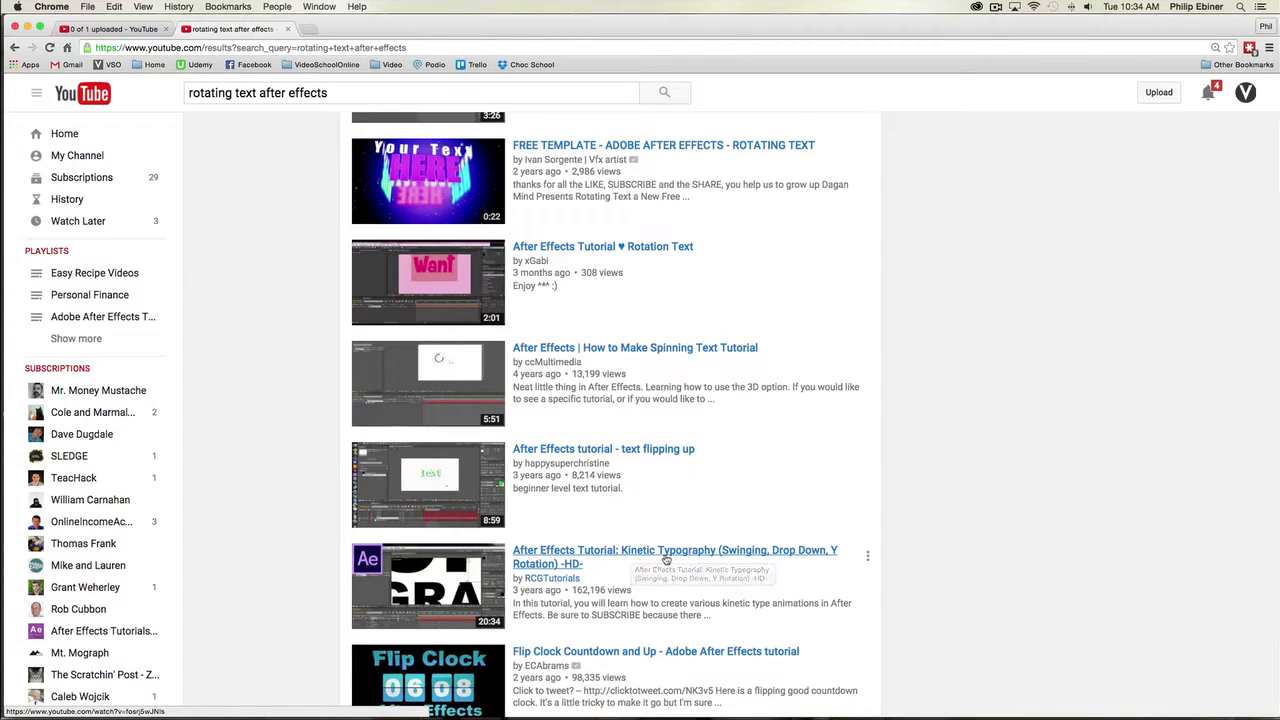
{"action": "mouse_move", "coordinate": [668, 560]}
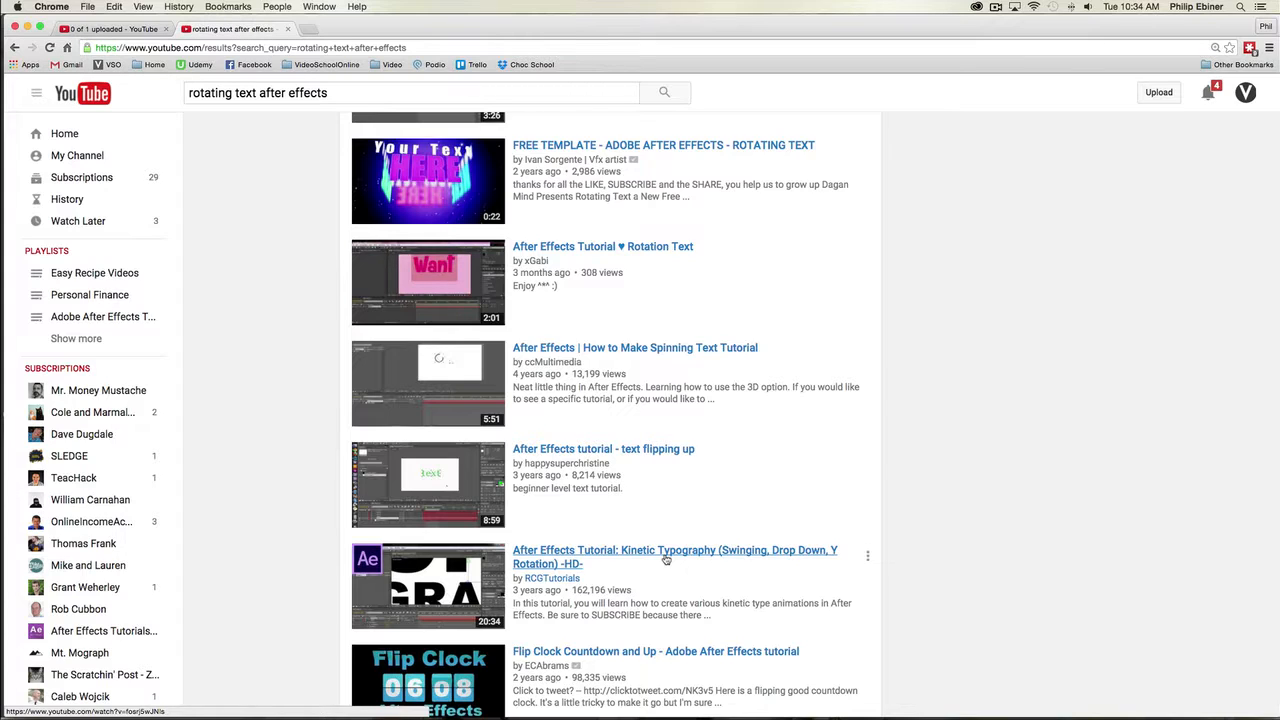
{"action": "mouse_move", "coordinate": [732, 556]}
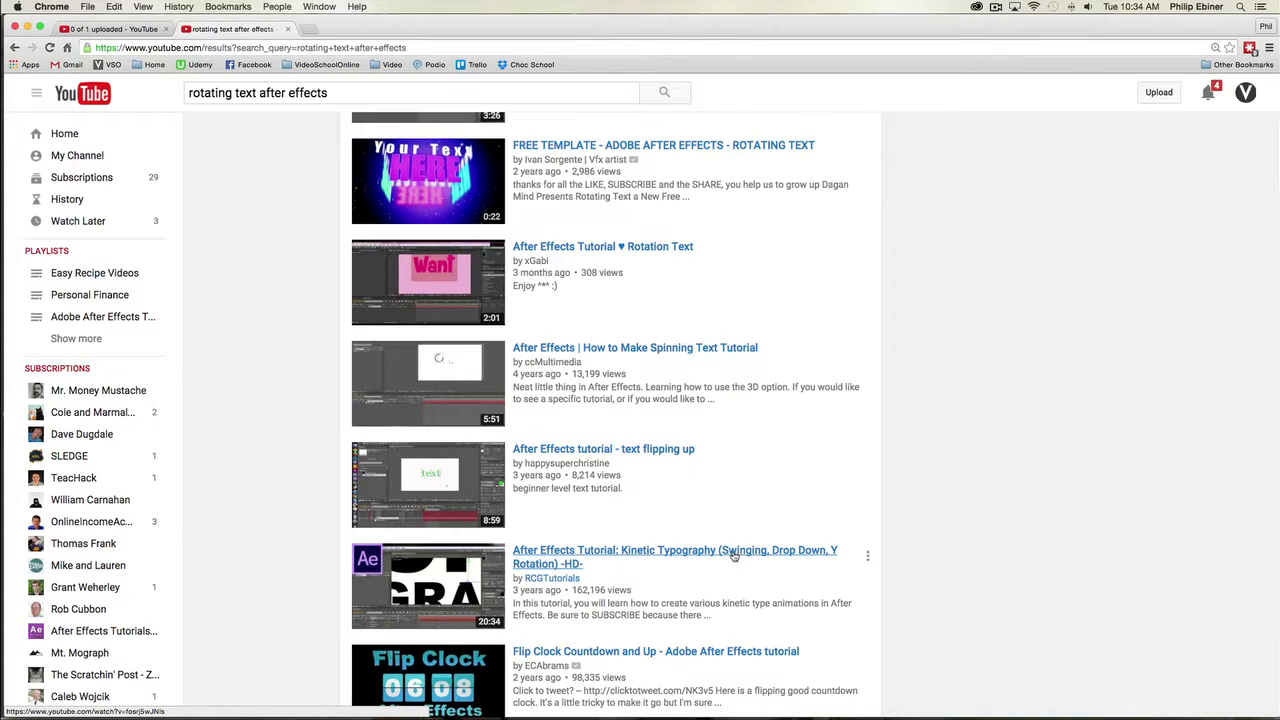
{"action": "mouse_move", "coordinate": [620, 542]}
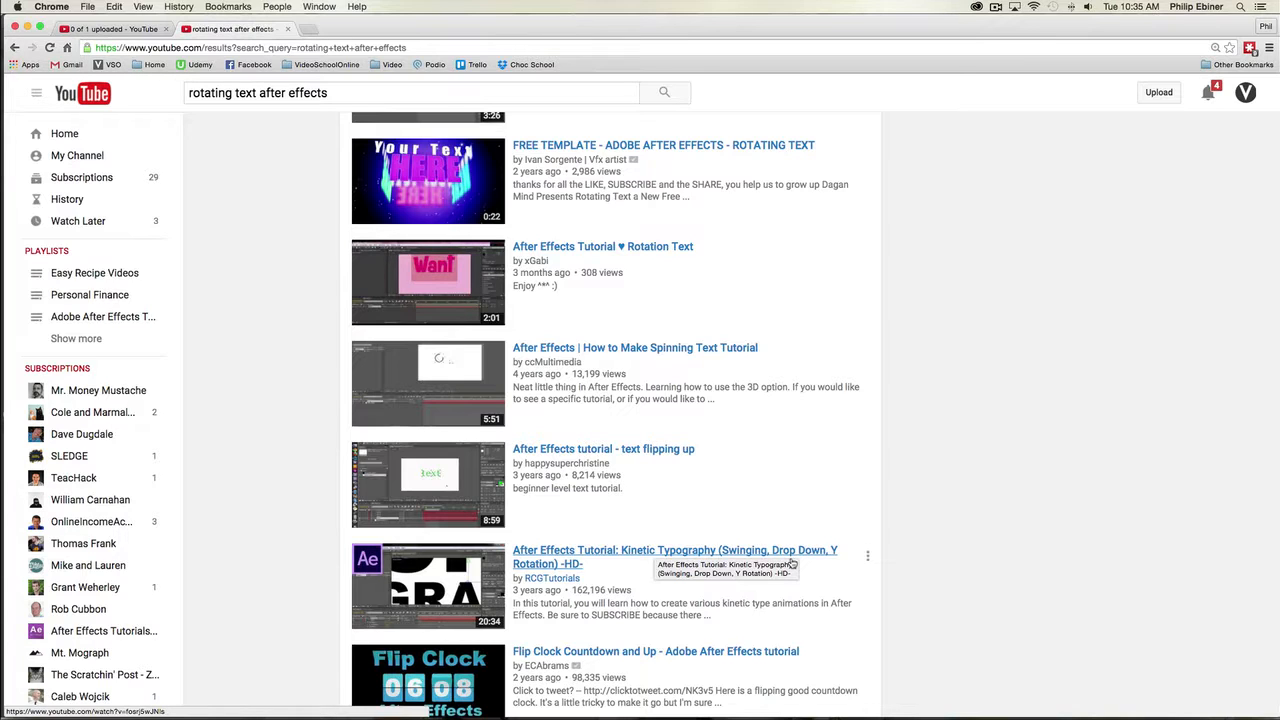
{"action": "scroll", "scroll_direction": "down", "scroll_amount": 3}
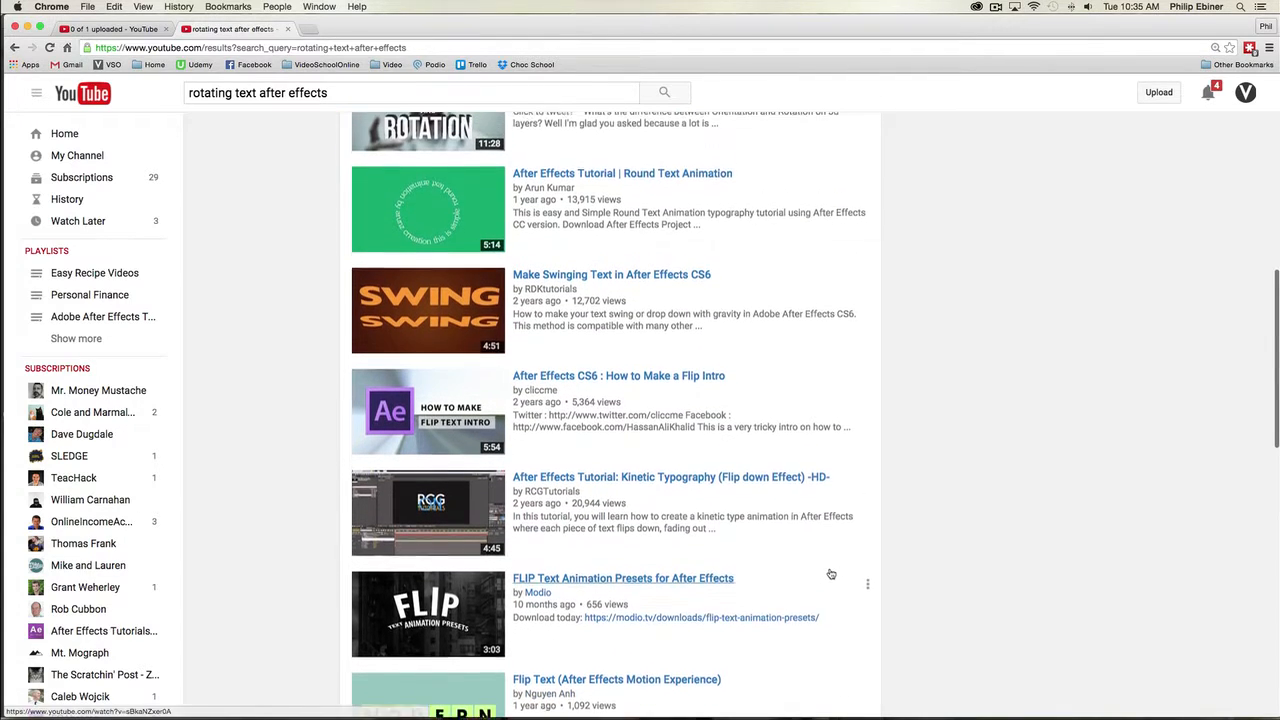
{"action": "scroll", "scroll_direction": "down", "scroll_amount": 3}
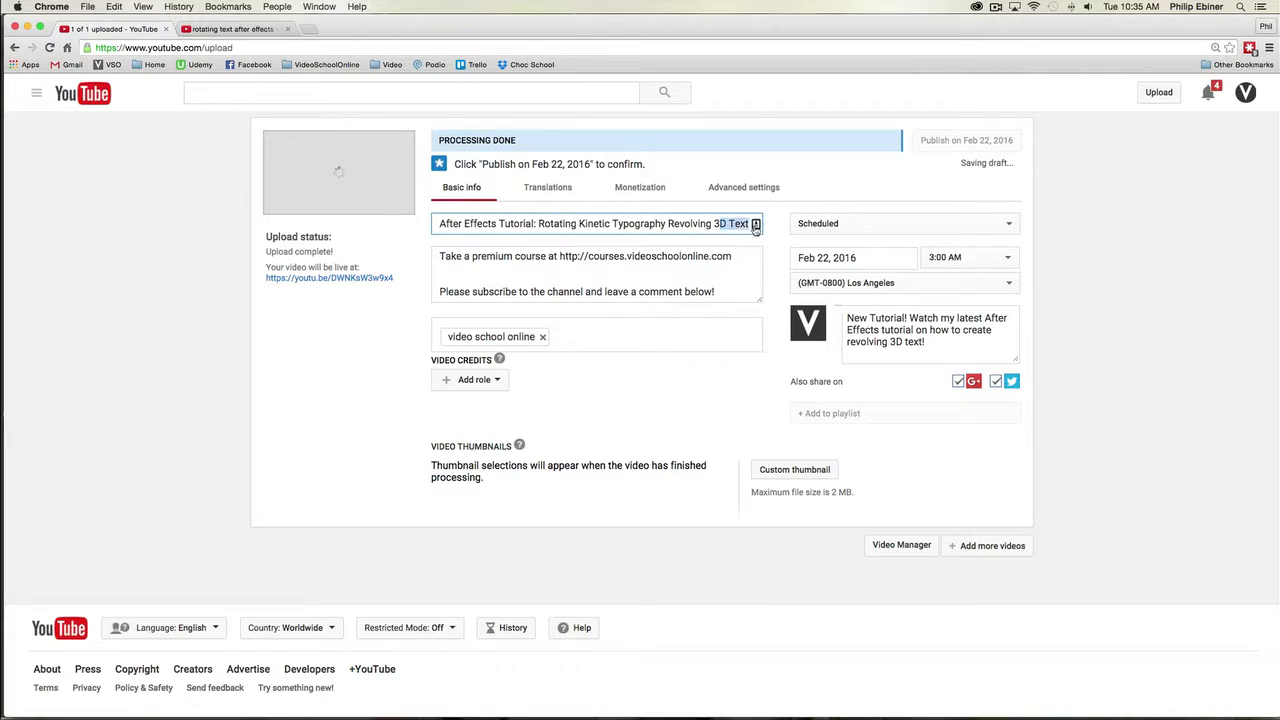
Rewrite the title as 'After Effects Tutorial: Revolving 3D Text Kinetic Typography'.
{"action": "left_click", "coordinate": [756, 224]}
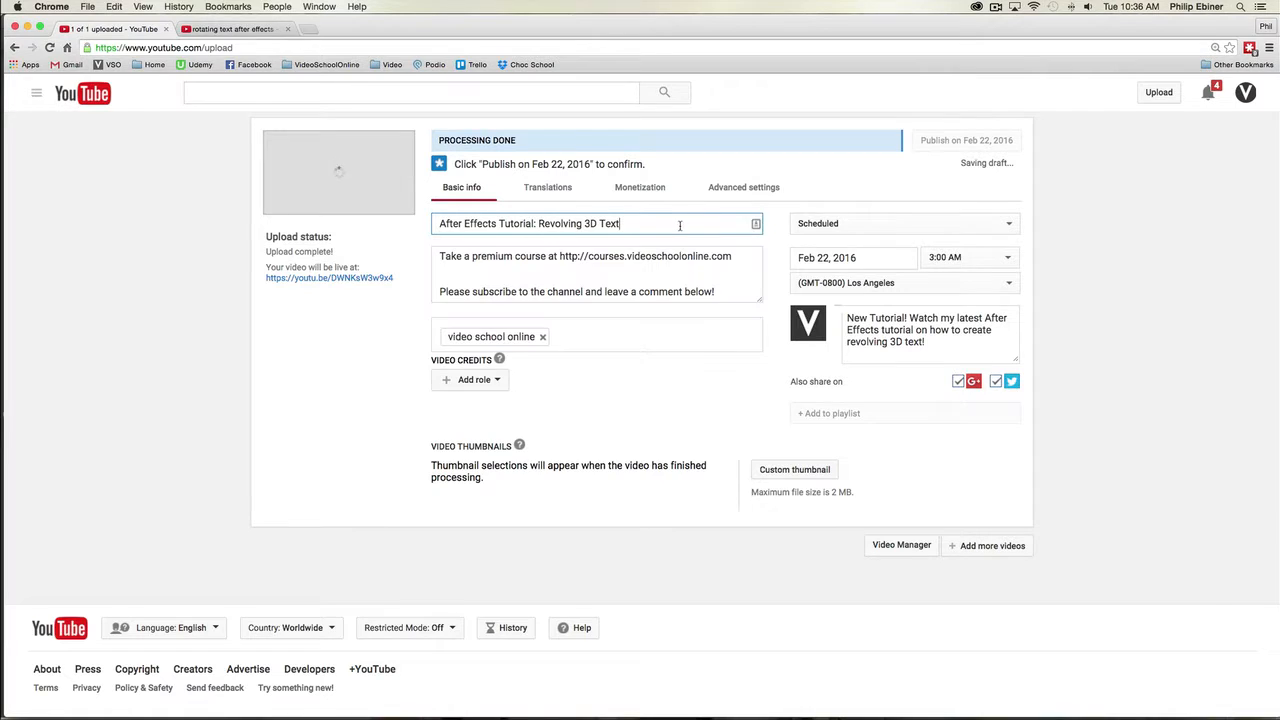
{"action": "type", "text": "Kinetic T"}
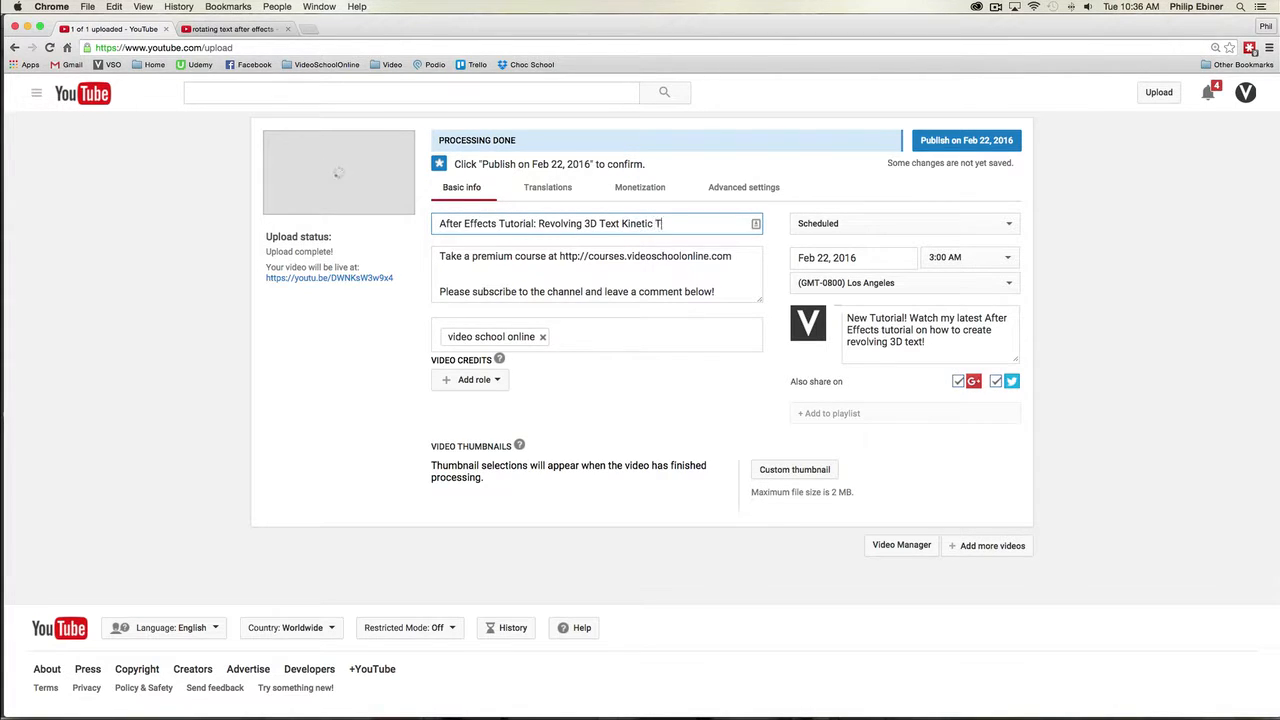
{"action": "type", "text": "ypography"}
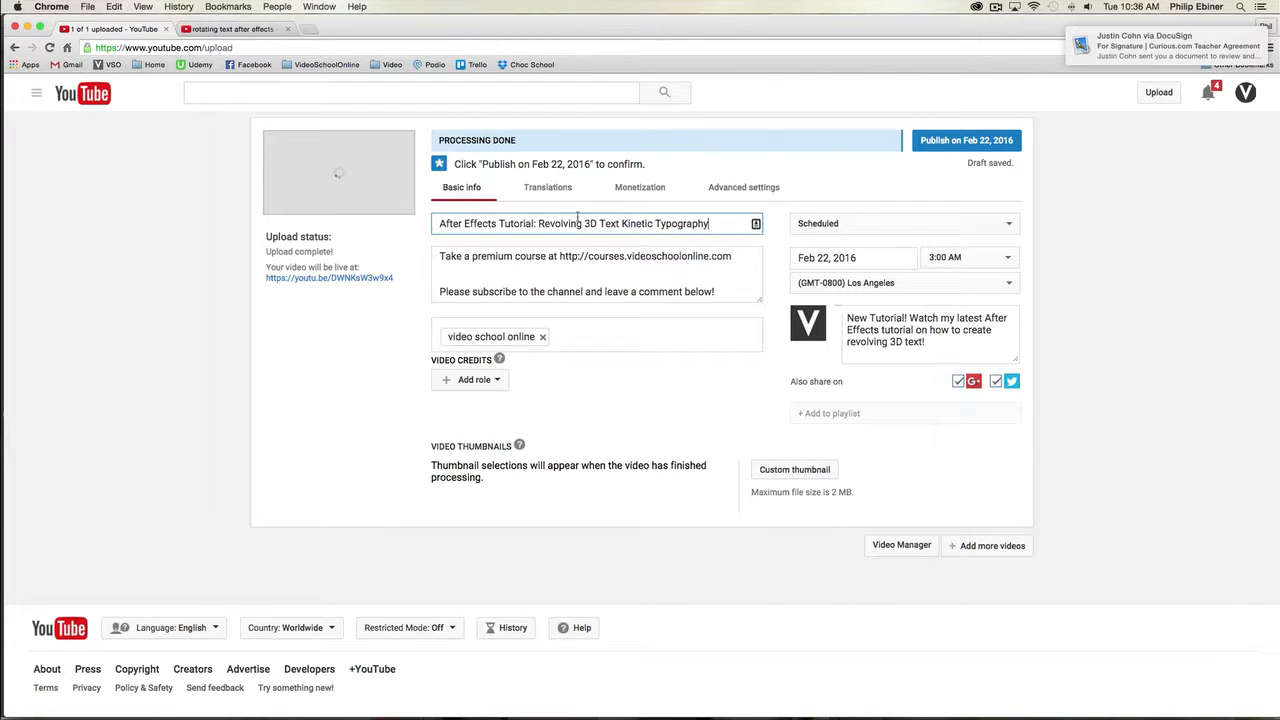
Insert ', Rotating' before 'Kinetic' in the title and return to the search results.
{"action": "triple_click", "coordinate": [574, 224]}
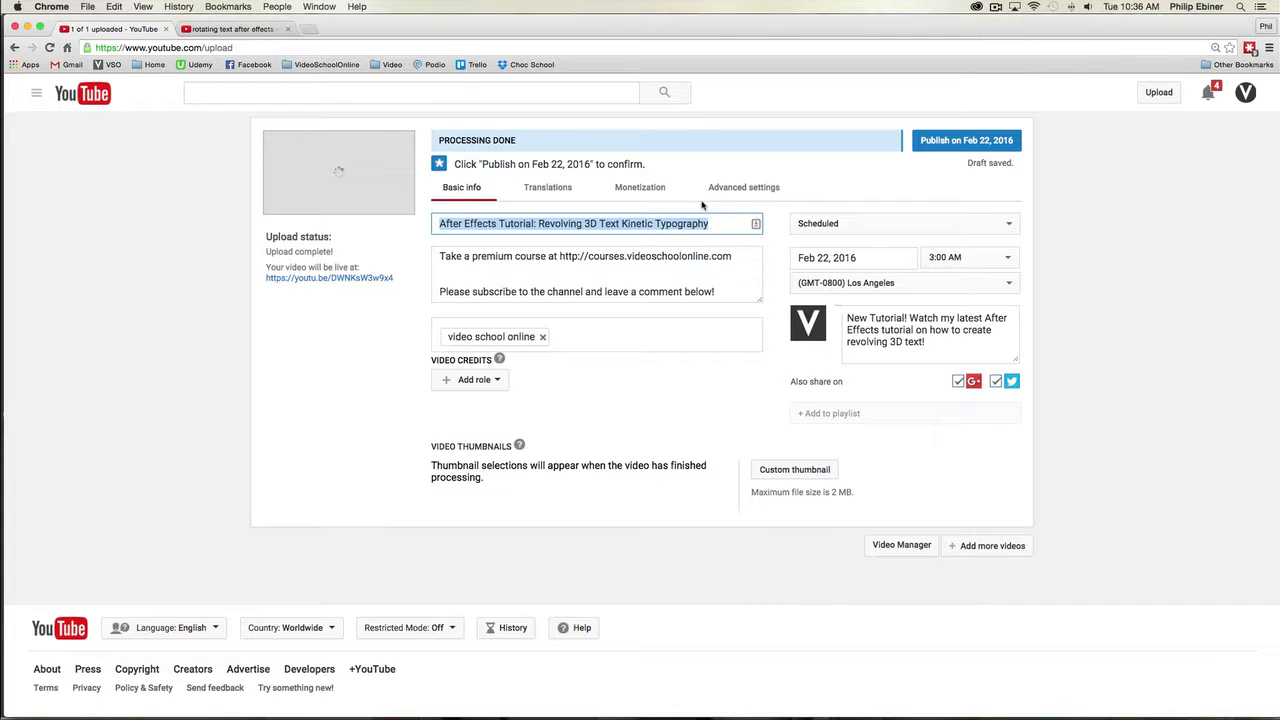
{"action": "left_click", "coordinate": [556, 224]}
{"action": "type", "text": ", Rotating"}
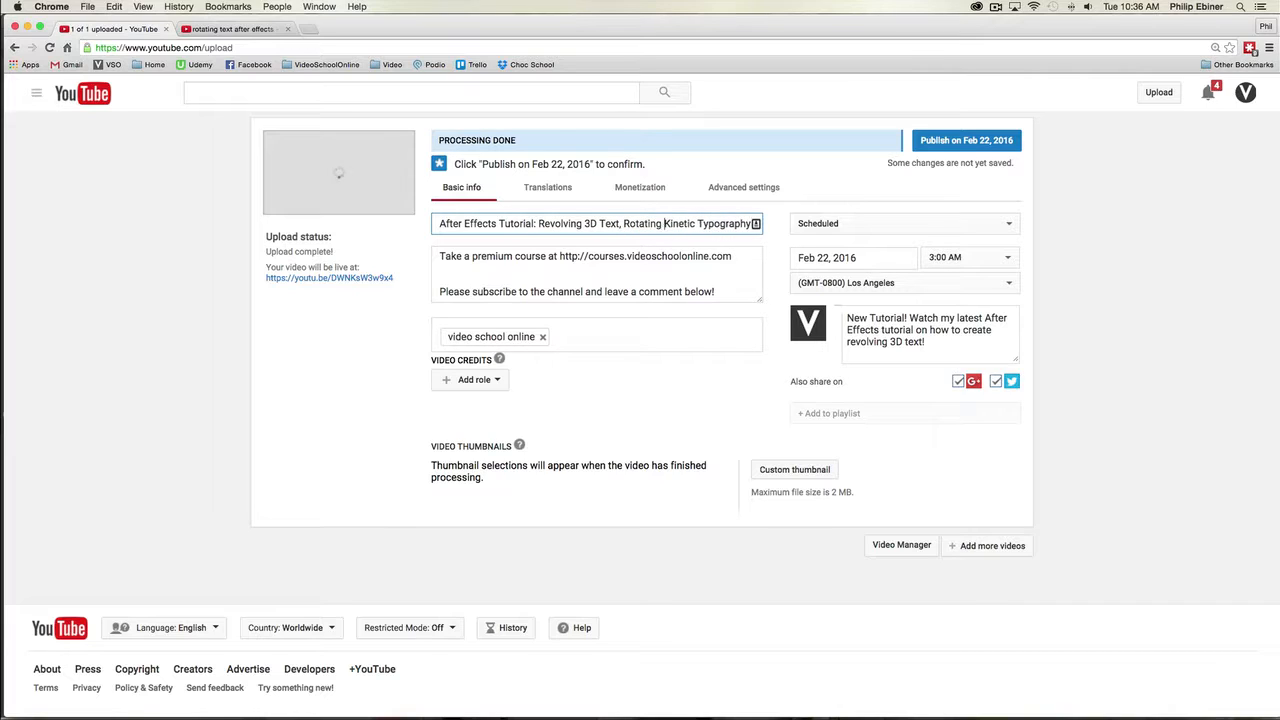
{"action": "mouse_move", "coordinate": [704, 216]}
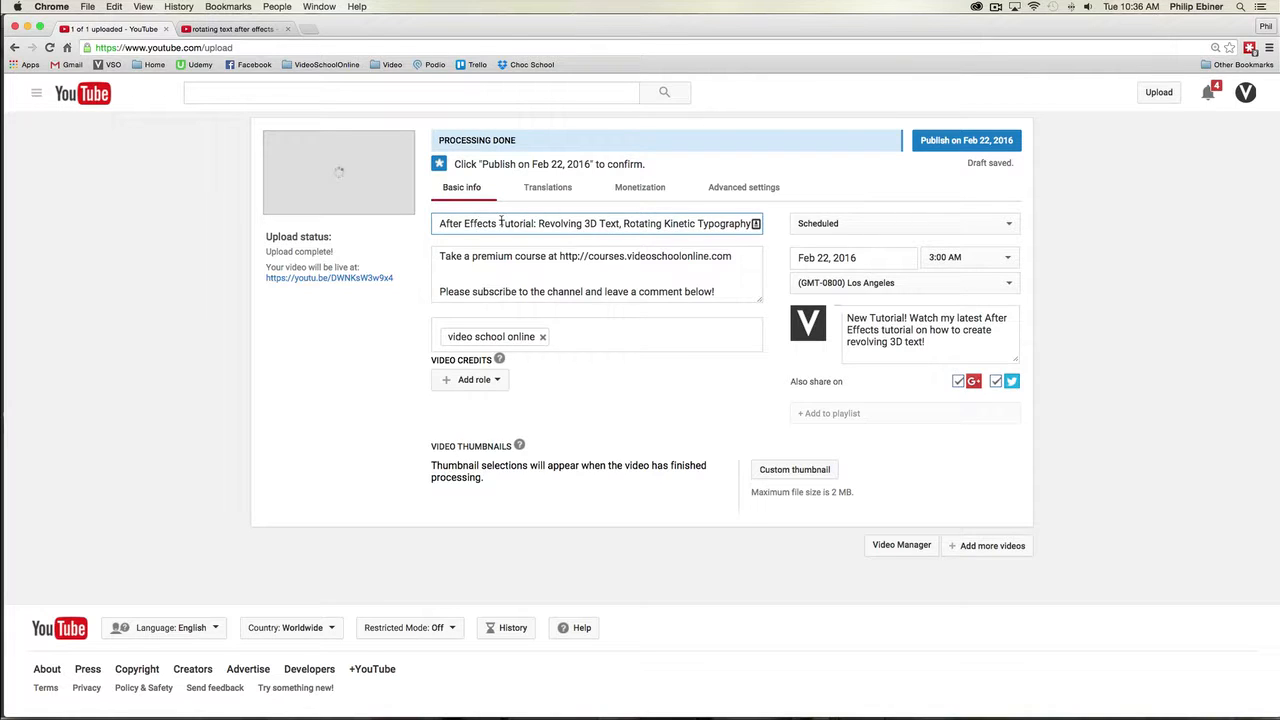
{"action": "mouse_move", "coordinate": [616, 212]}
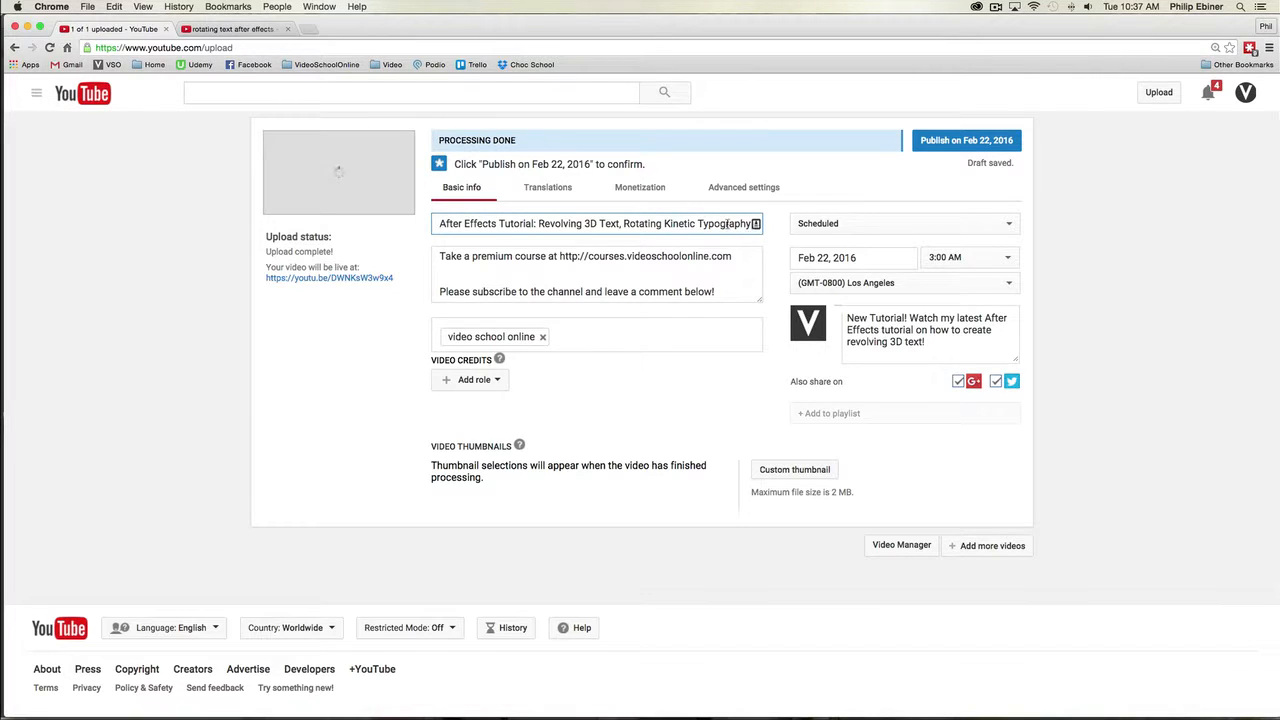
{"action": "left_click", "coordinate": [236, 28]}
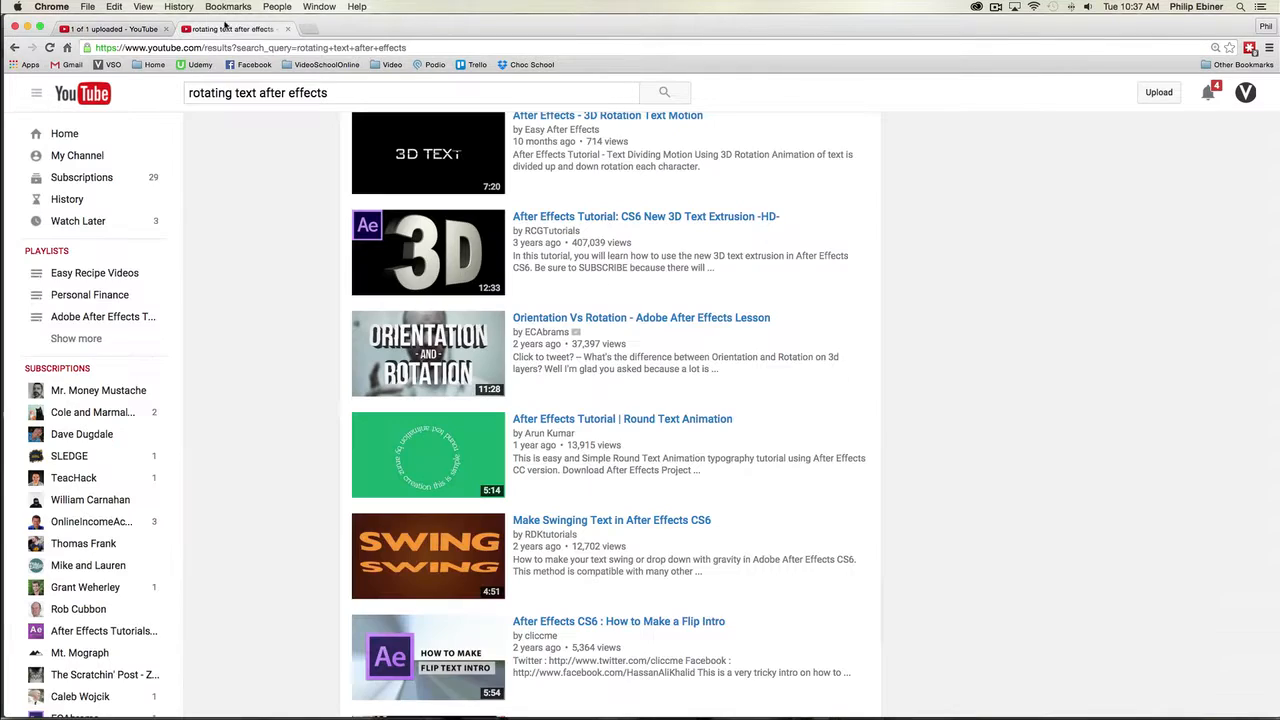